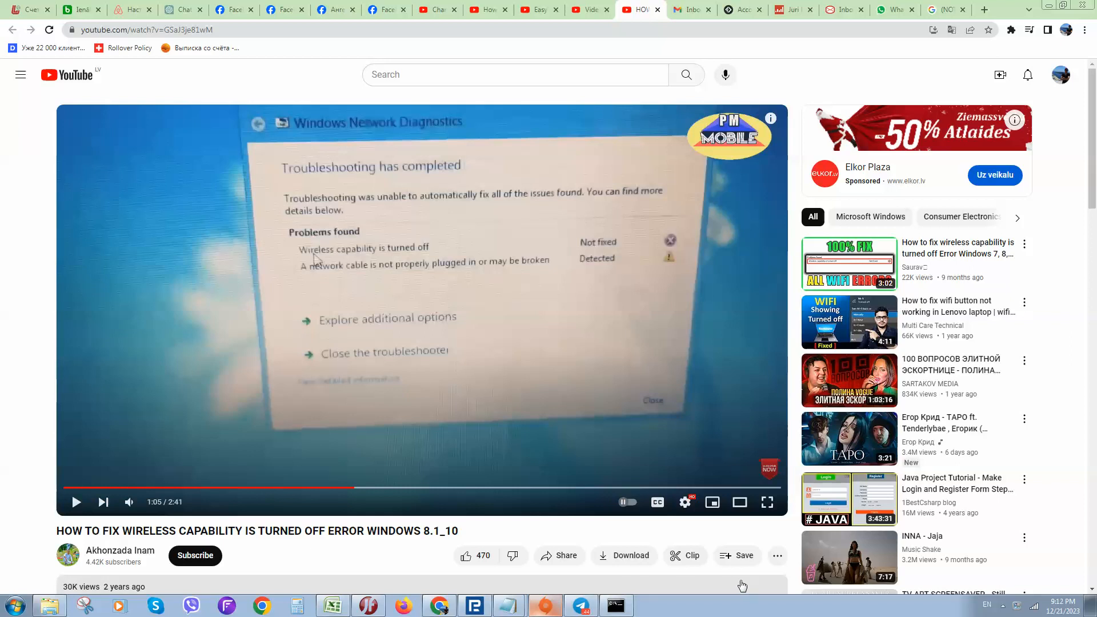
{"action": "mouse_move", "coordinate": [730, 575]}
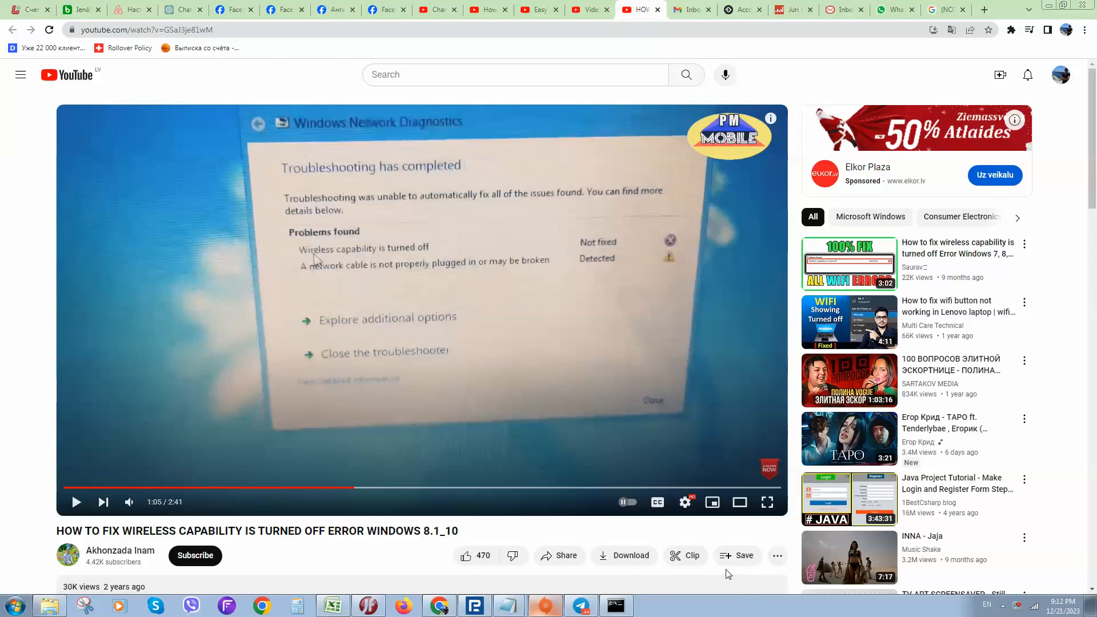
{"action": "mouse_move", "coordinate": [718, 575]}
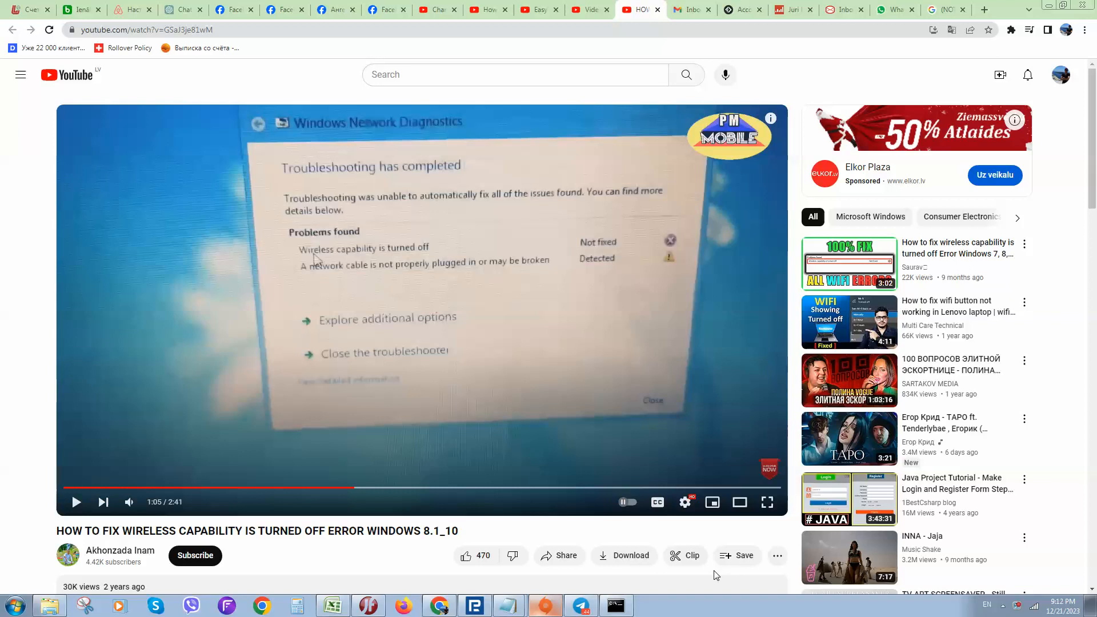
{"action": "mouse_move", "coordinate": [658, 502]}
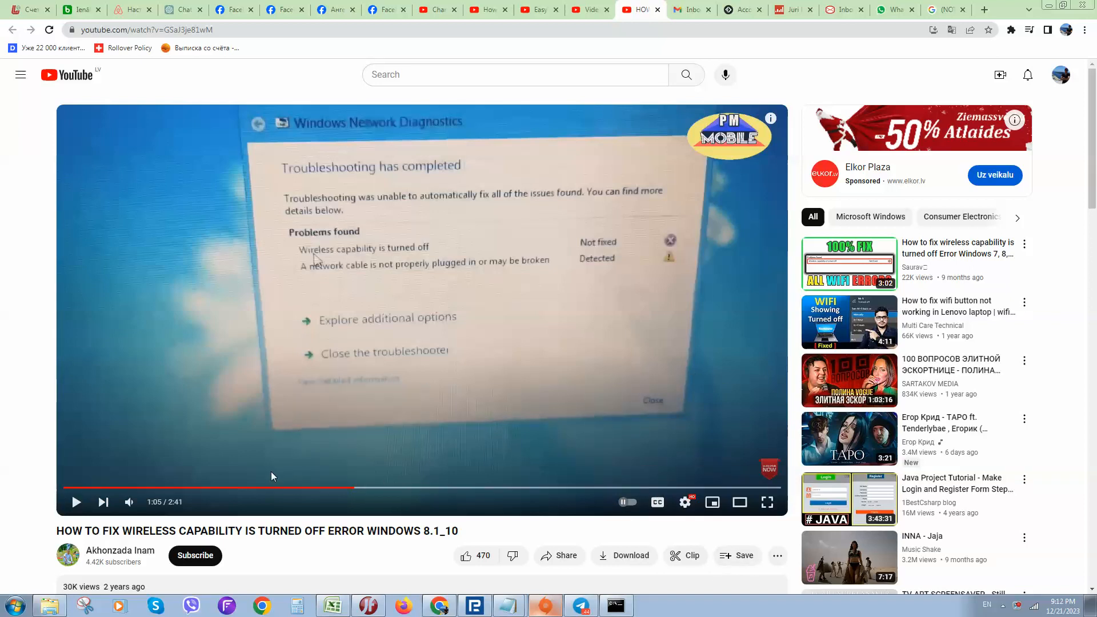
{"action": "mouse_move", "coordinate": [344, 470]}
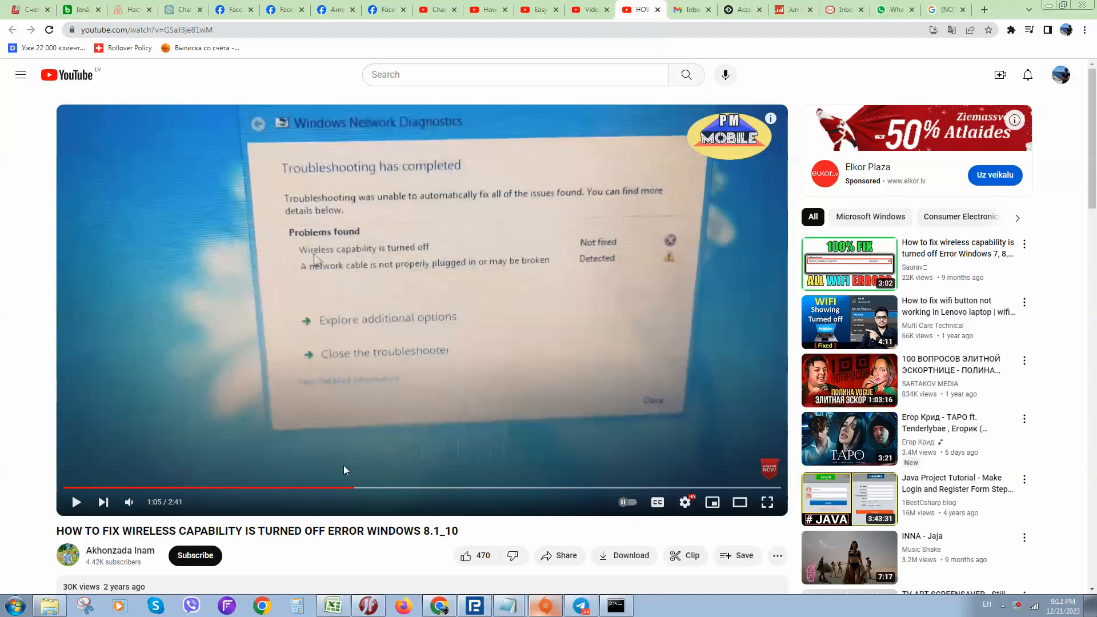
{"action": "mouse_move", "coordinate": [376, 222]}
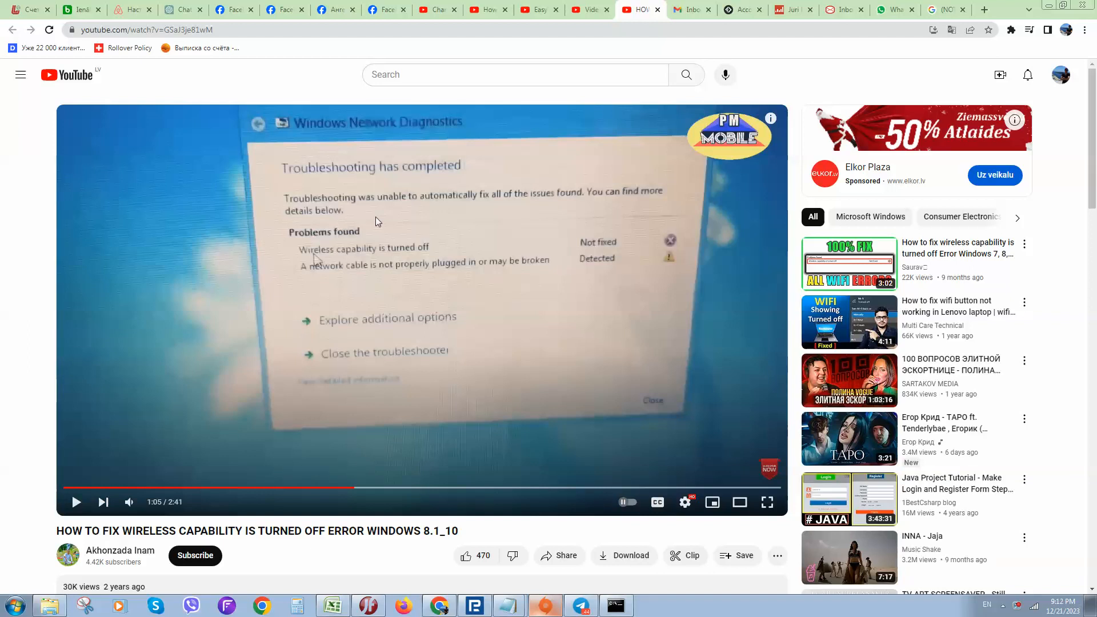
{"action": "mouse_move", "coordinate": [307, 254]}
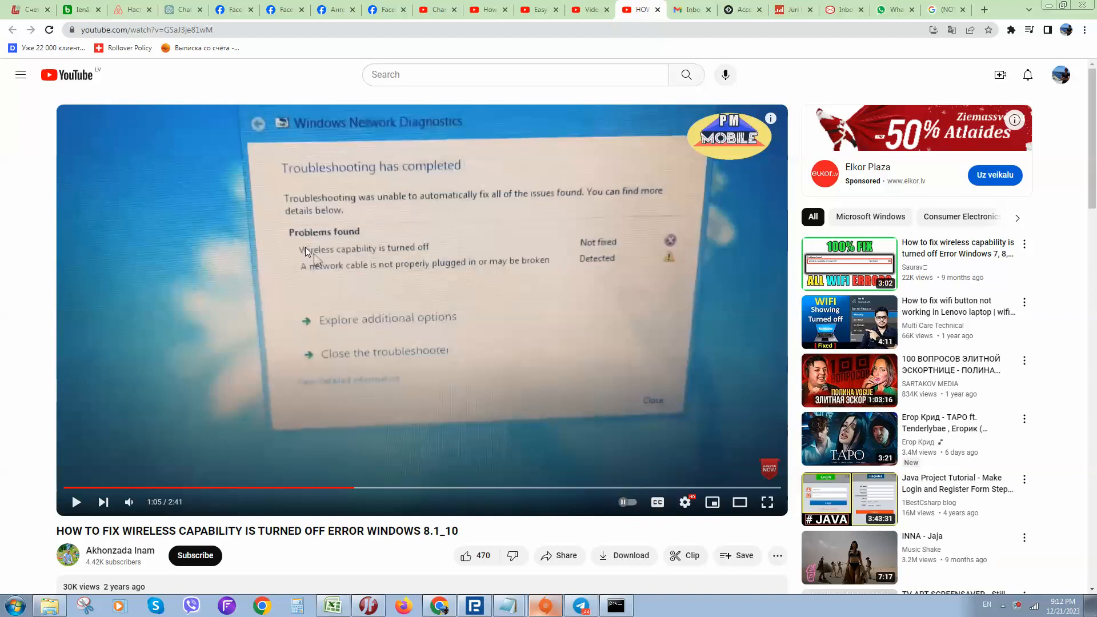
{"action": "mouse_move", "coordinate": [734, 232]}
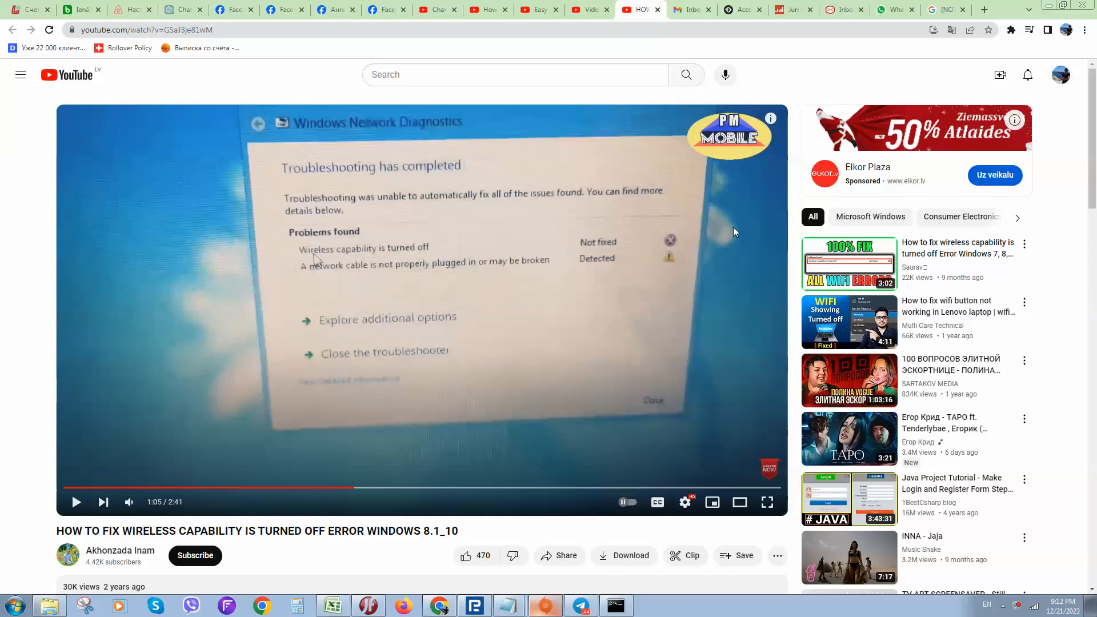
{"action": "mouse_move", "coordinate": [357, 205]}
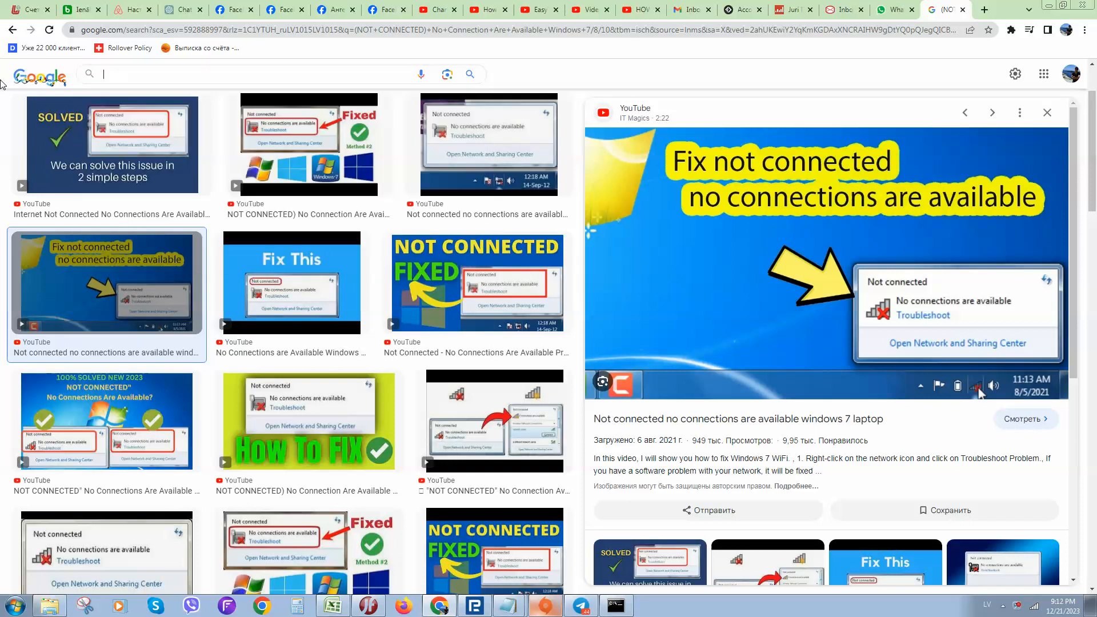
Step: Search Google Images for 'fn wifi key' via the 'fn + wifi' suggestion
{"action": "type", "text": "g"}
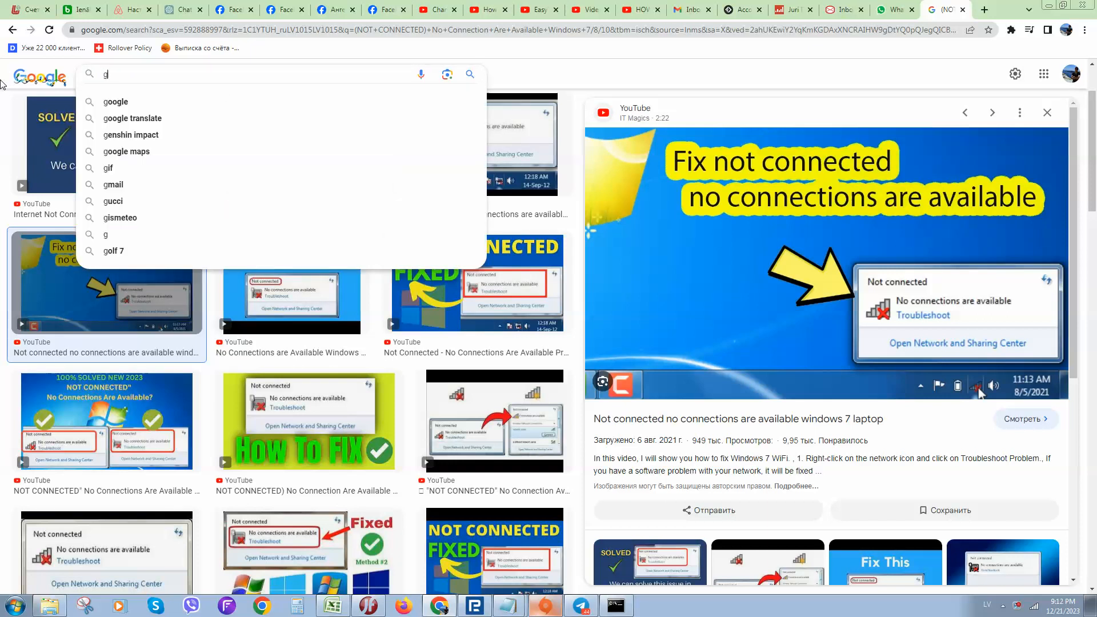
{"action": "type", "text": "fn +"}
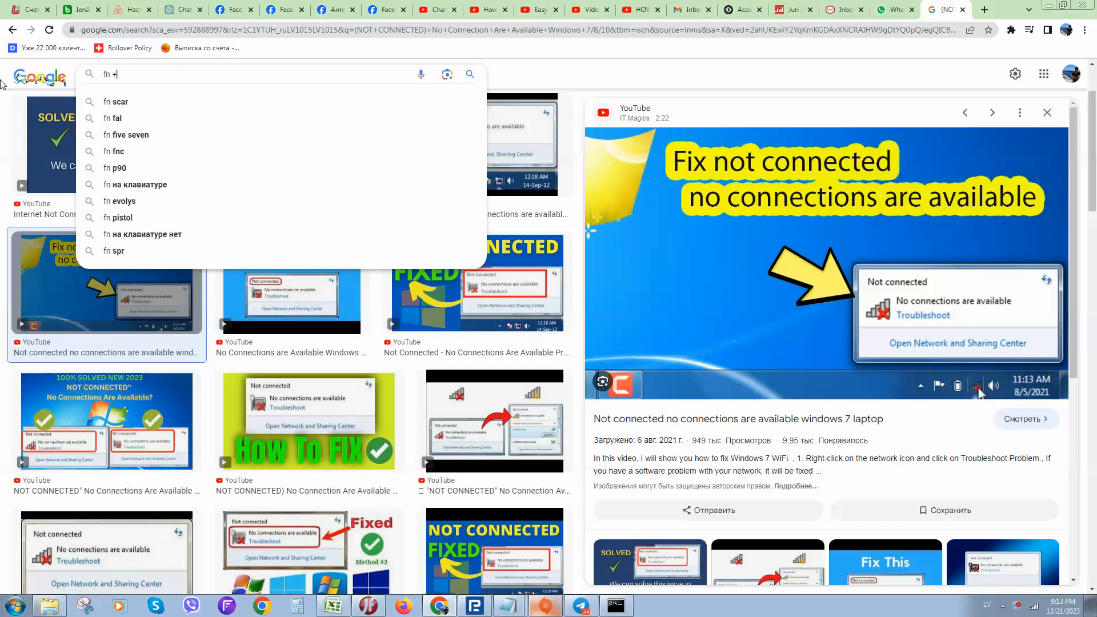
{"action": "type", "text": "wof"}
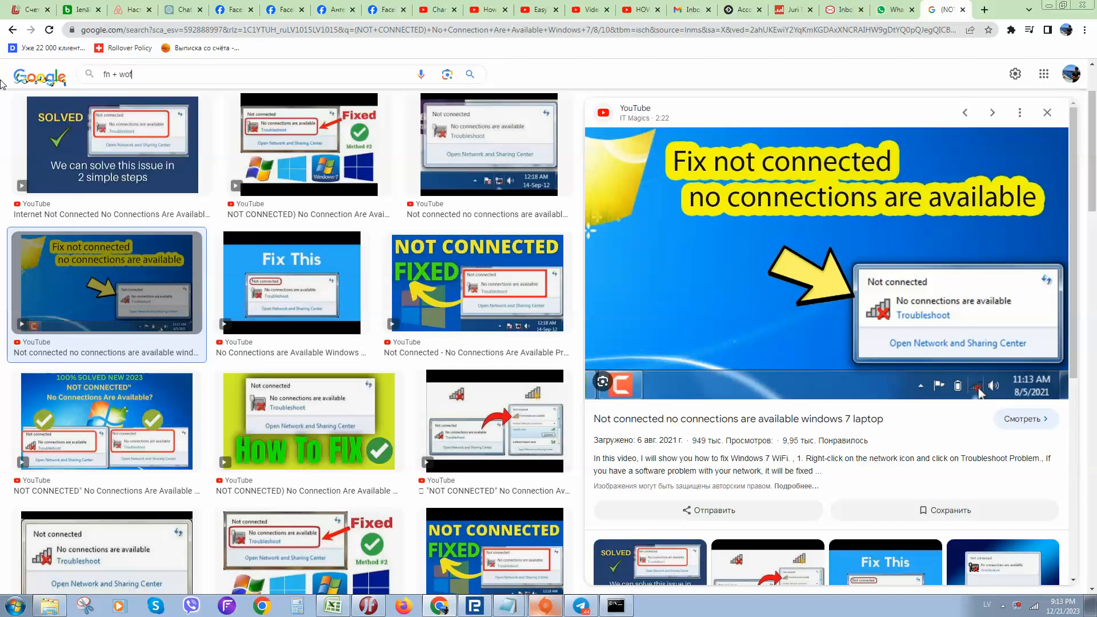
{"action": "type", "text": "ifi"}
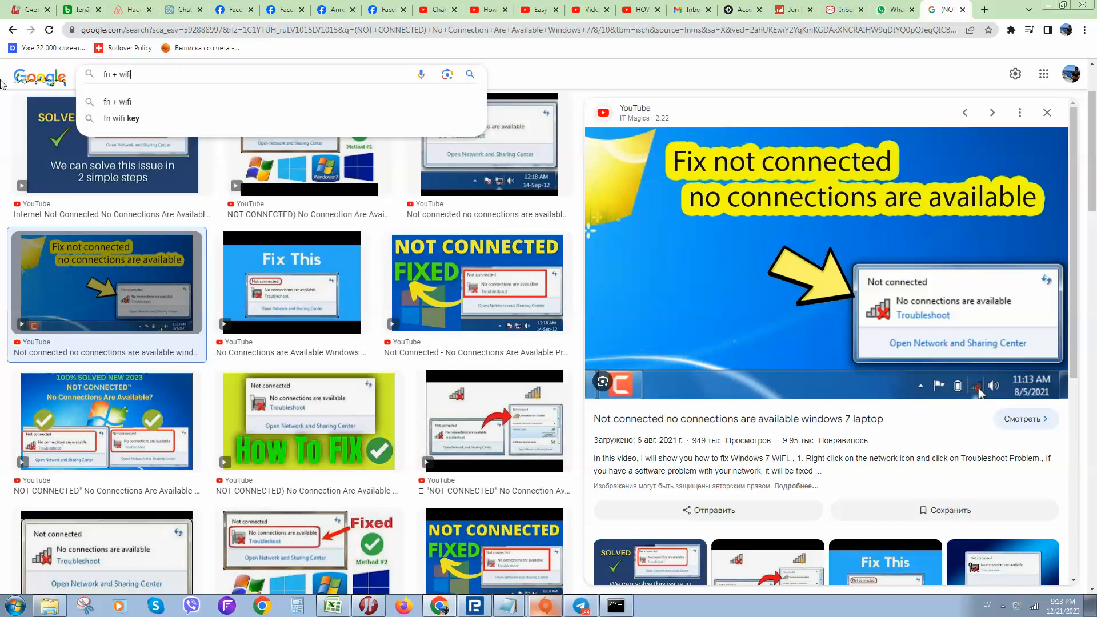
{"action": "left_click", "coordinate": [122, 118]}
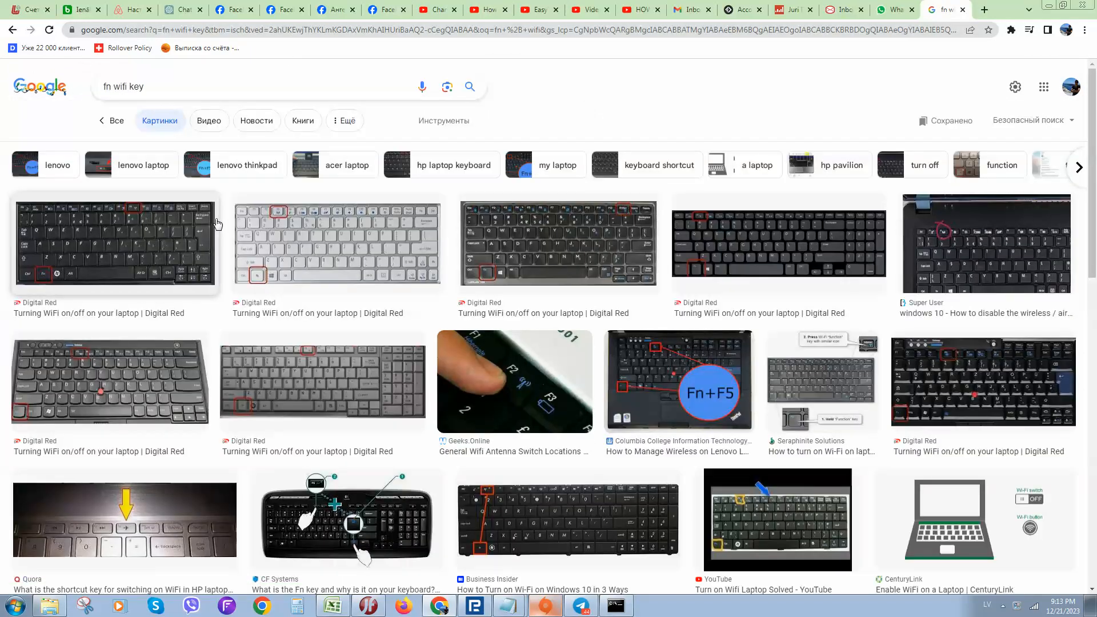
Step: Enlarge the first Driver Easy keyboard photo with the Fn+F5 keys marked
{"action": "left_click", "coordinate": [114, 241]}
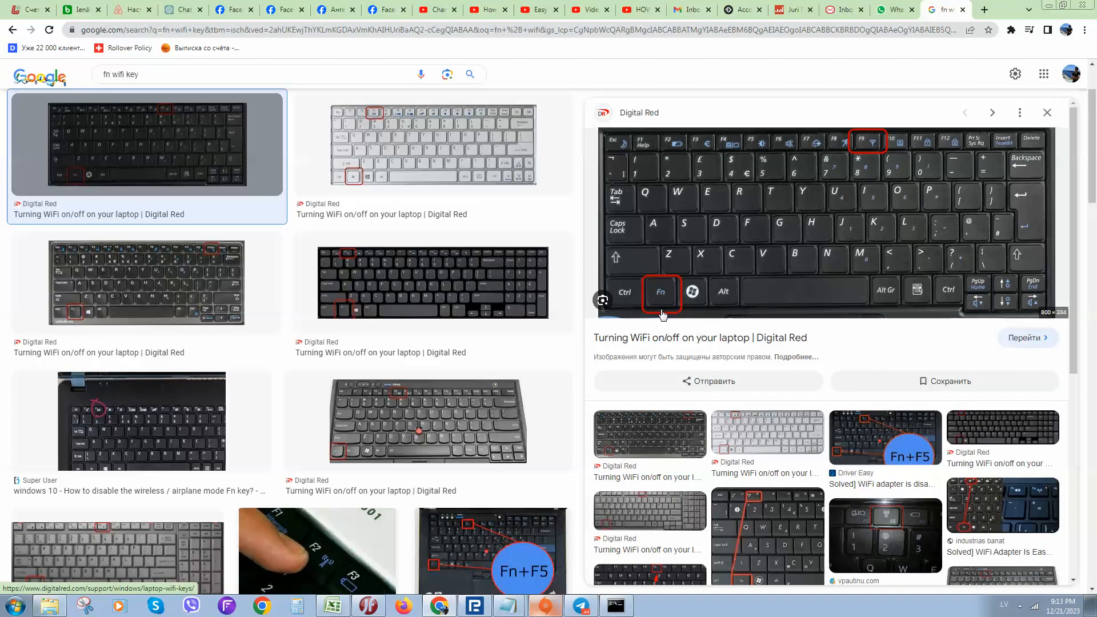
{"action": "mouse_move", "coordinate": [596, 376]}
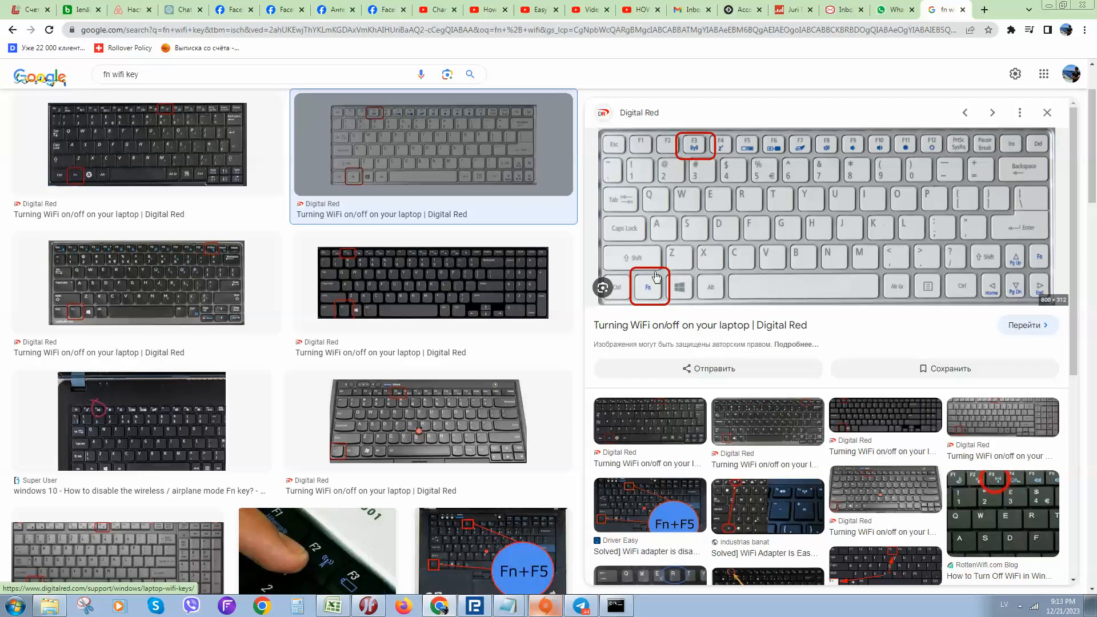
{"action": "mouse_move", "coordinate": [653, 292]}
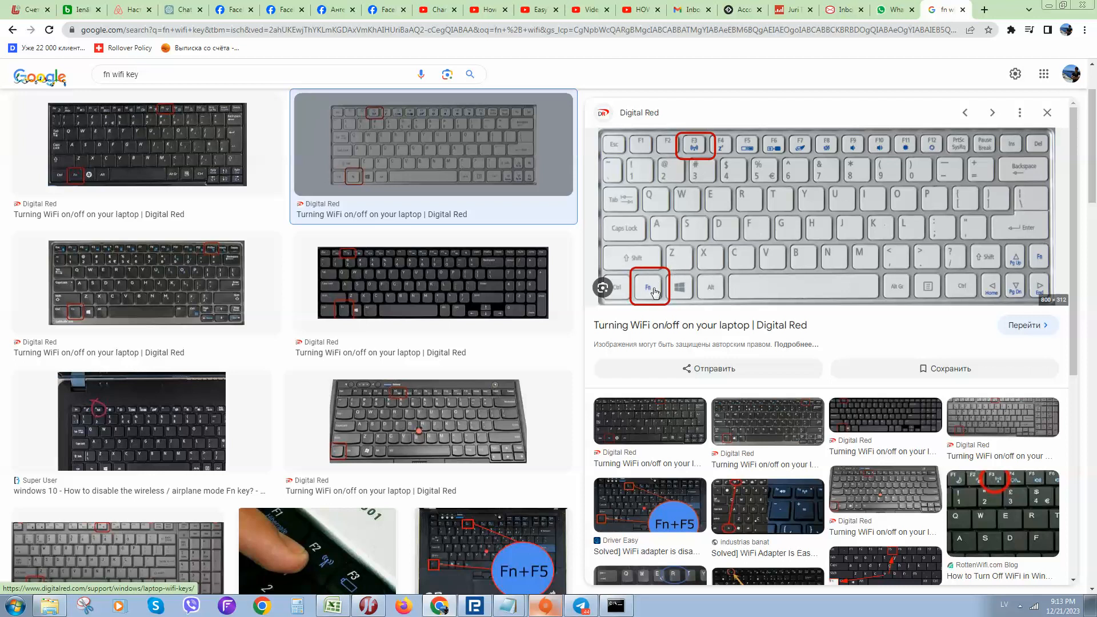
{"action": "mouse_move", "coordinate": [693, 148]}
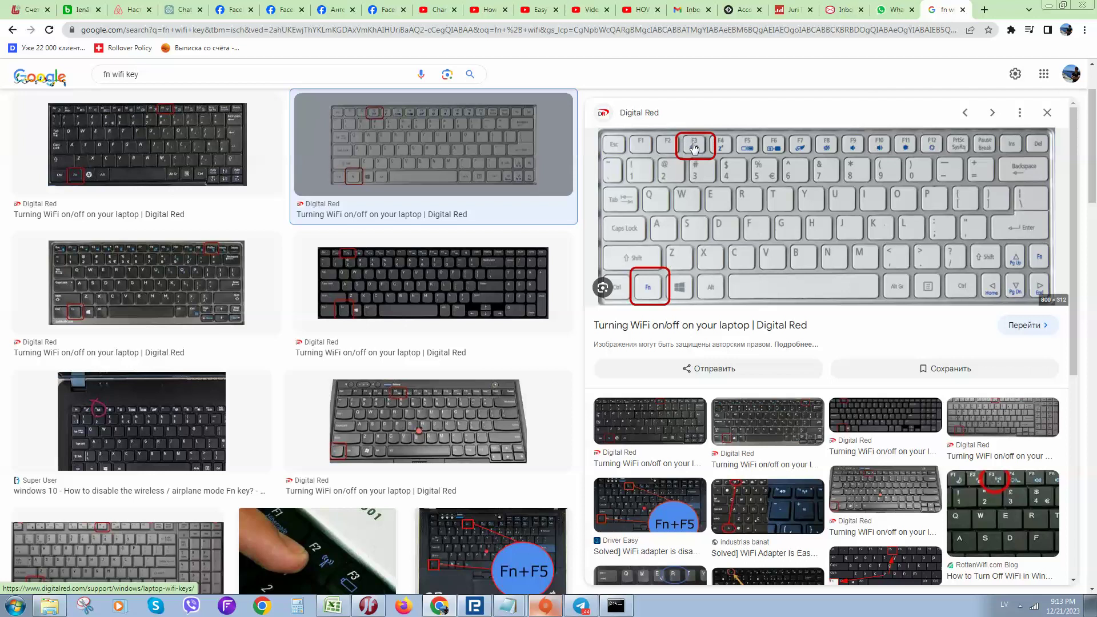
{"action": "mouse_move", "coordinate": [669, 287]}
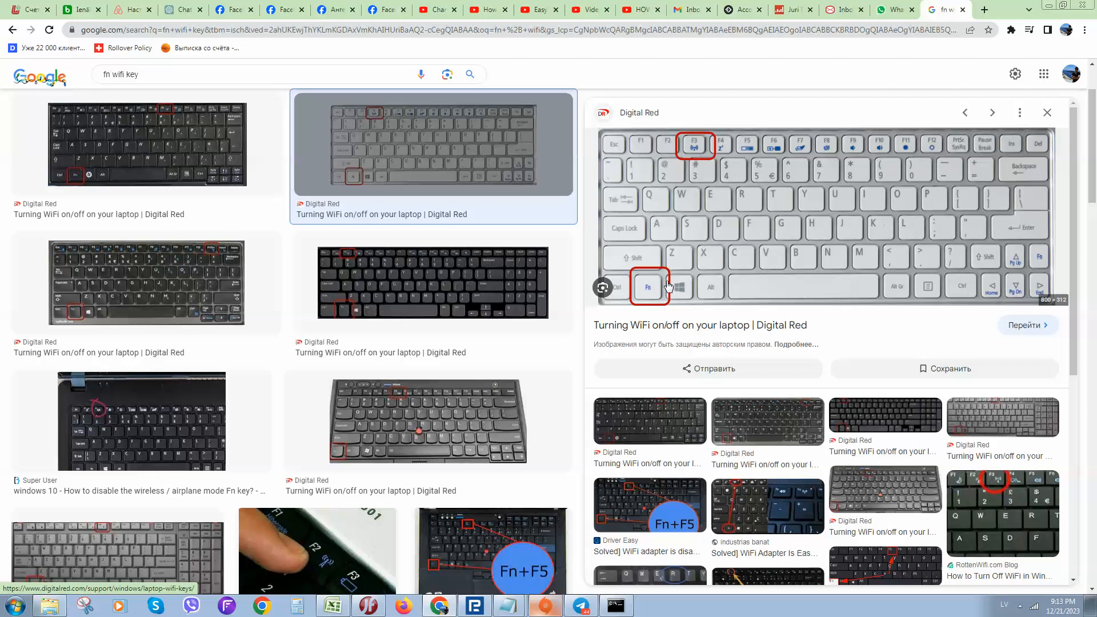
{"action": "mouse_move", "coordinate": [632, 345]}
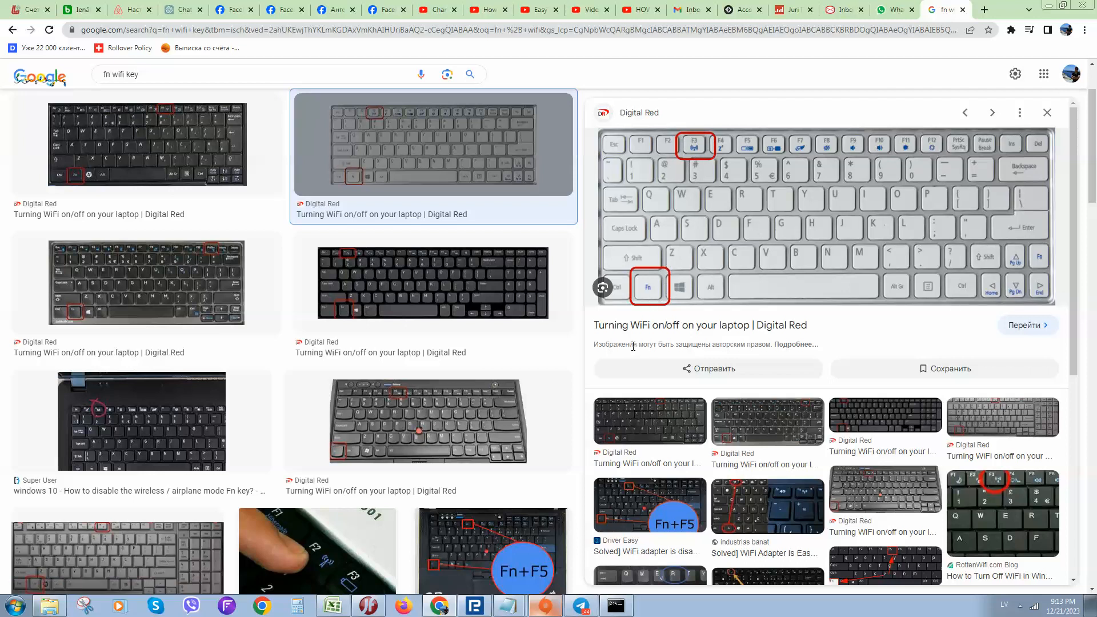
{"action": "mouse_move", "coordinate": [669, 257]}
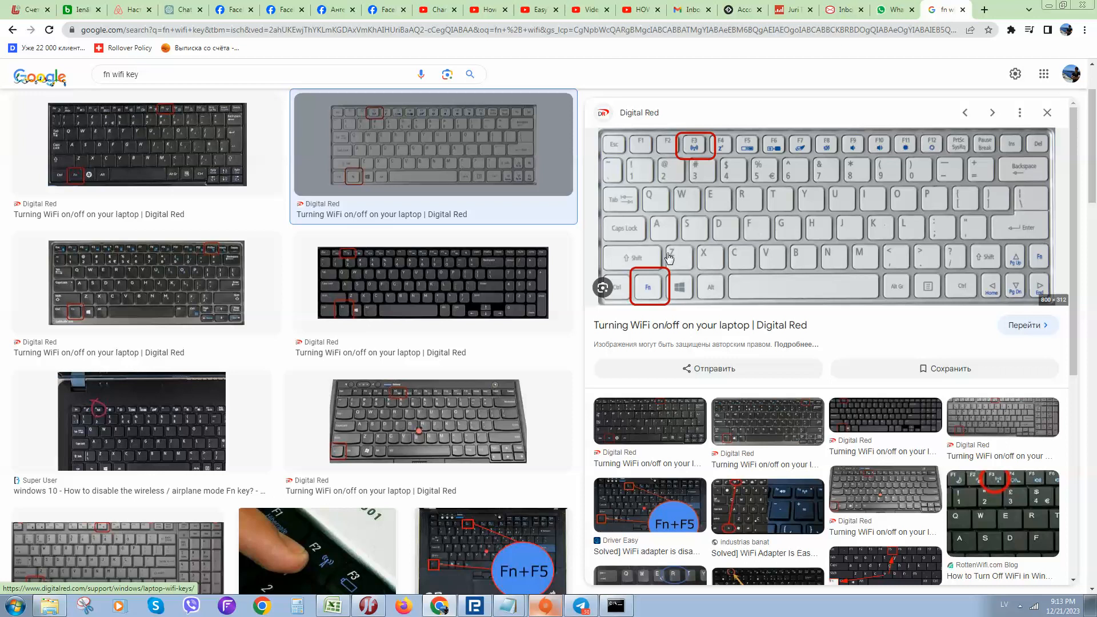
{"action": "mouse_move", "coordinate": [691, 208]}
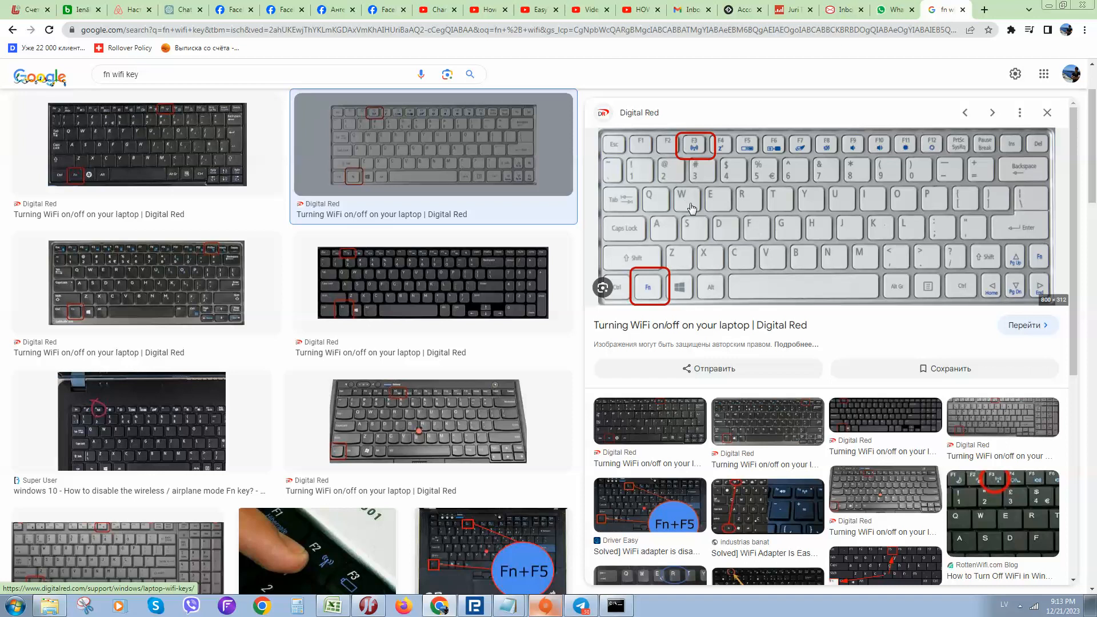
{"action": "mouse_move", "coordinate": [706, 255]}
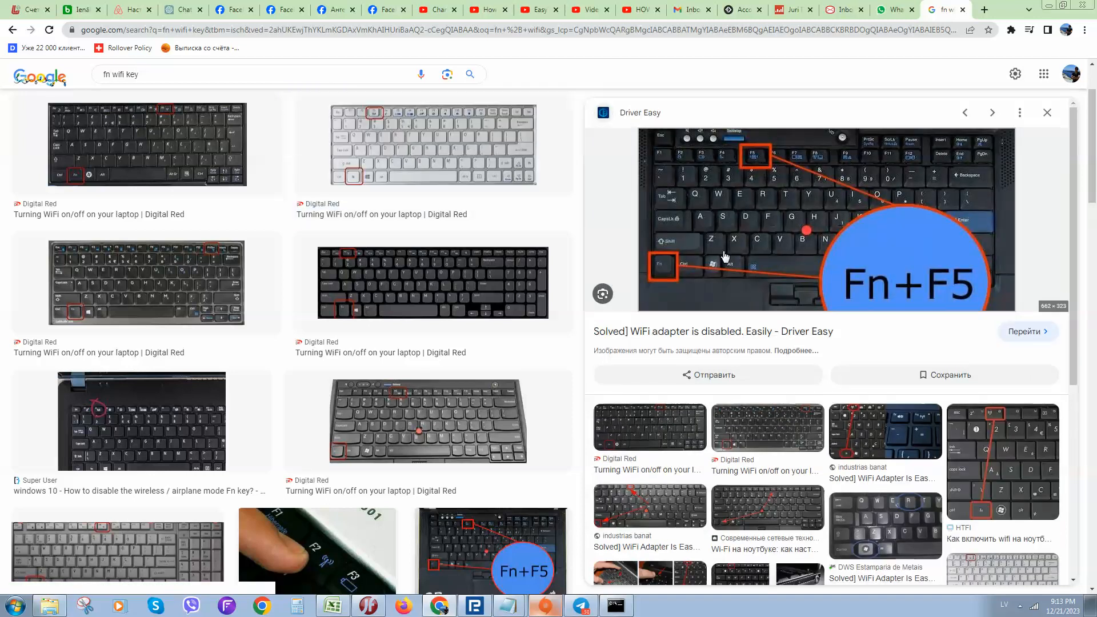
{"action": "mouse_move", "coordinate": [665, 264]}
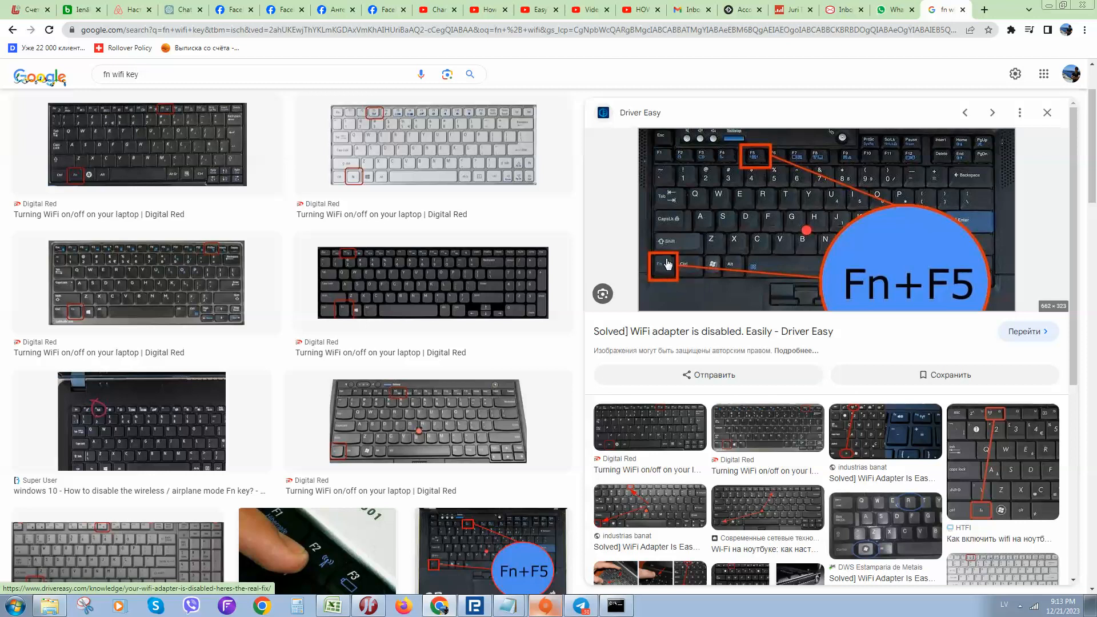
{"action": "mouse_move", "coordinate": [764, 177]}
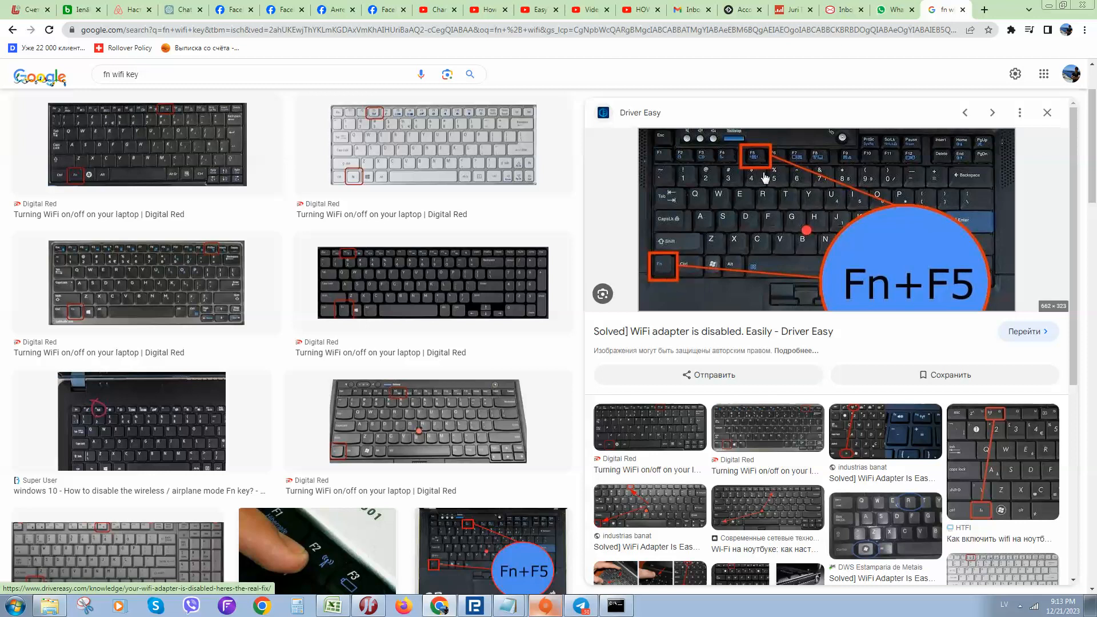
{"action": "mouse_move", "coordinate": [594, 262]}
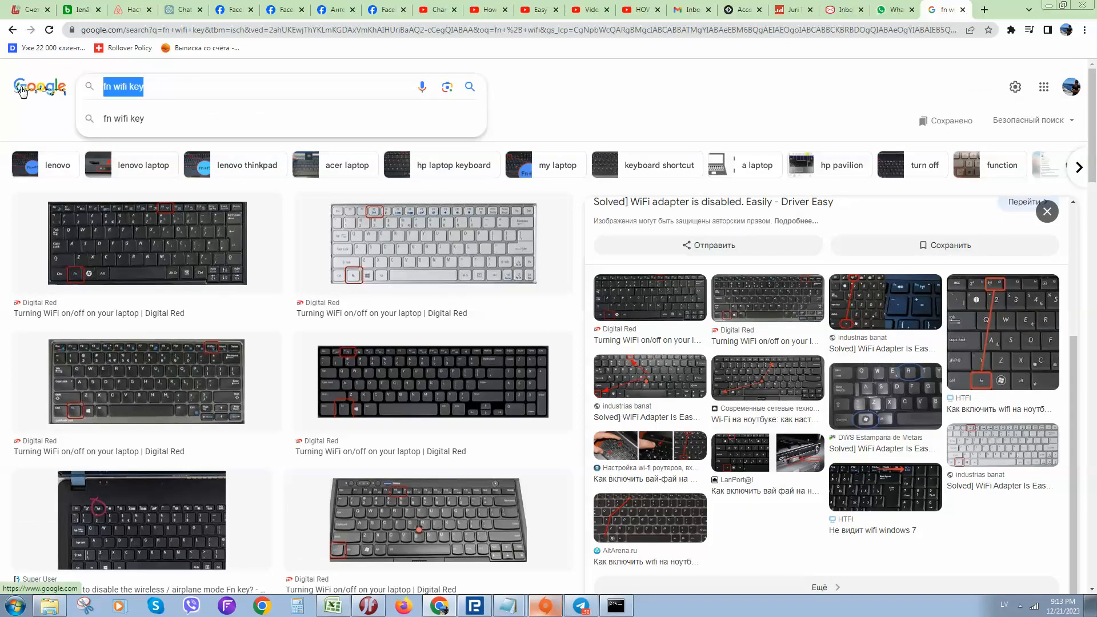
Step: Enter the query 'flight mode on laptop' and select the whole query text
{"action": "type", "text": "fligh"}
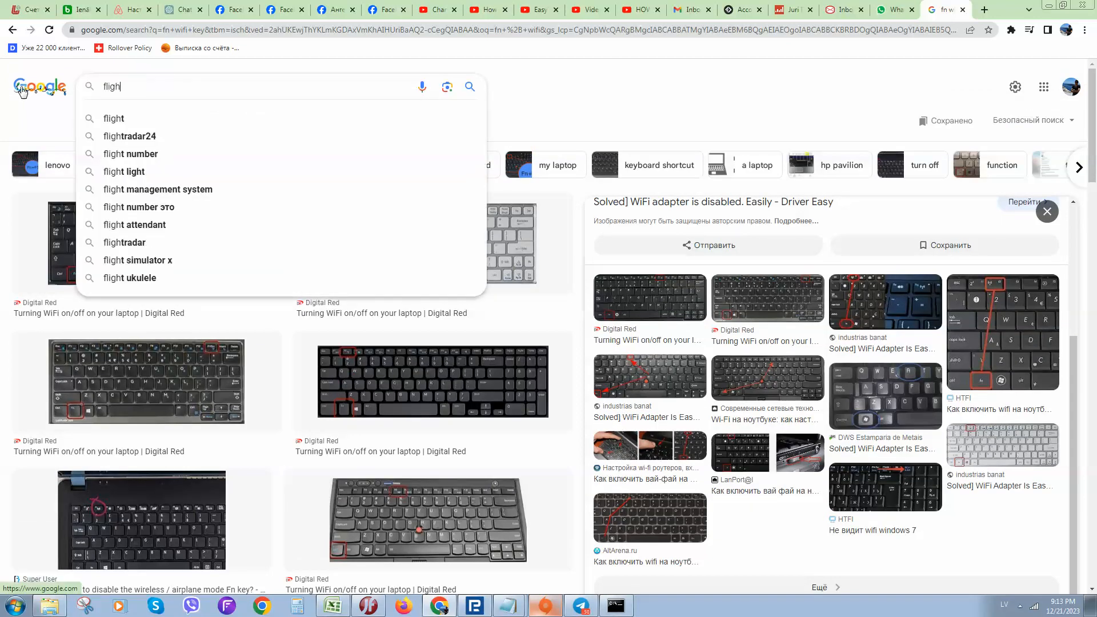
{"action": "type", "text": "mode on"}
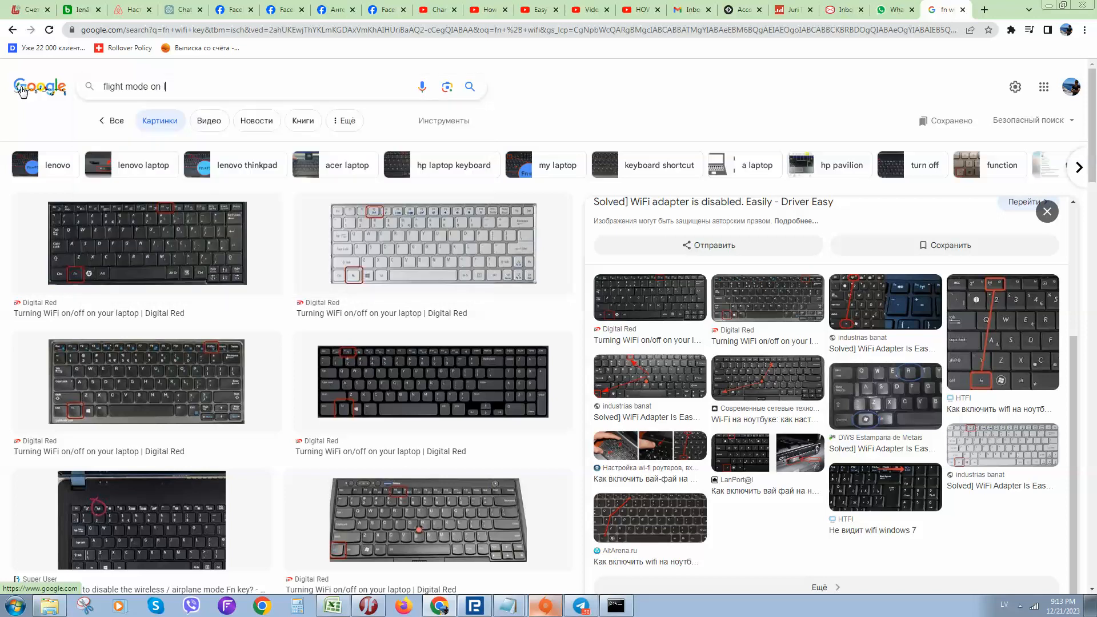
{"action": "type", "text": "laptop"}
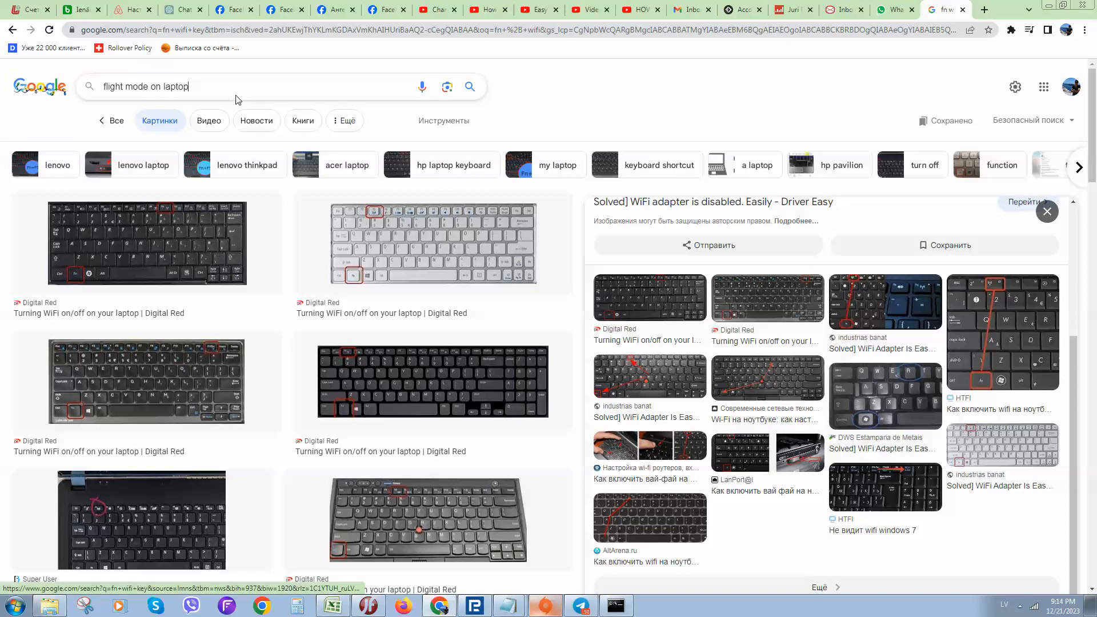
{"action": "triple_click", "coordinate": [145, 86]}
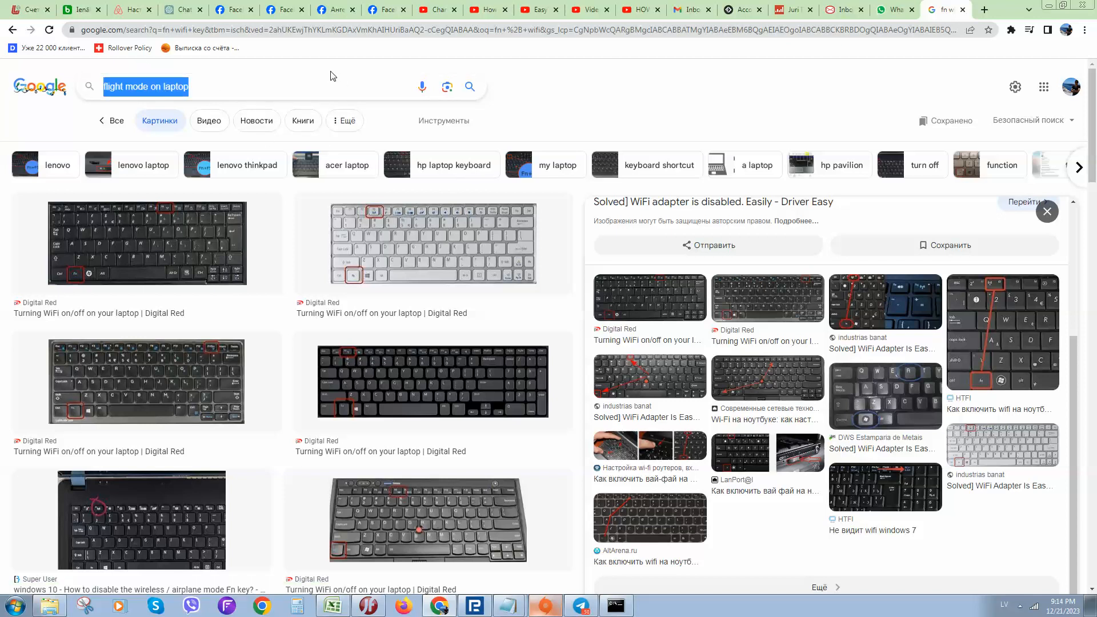
{"action": "mouse_move", "coordinate": [975, 553]}
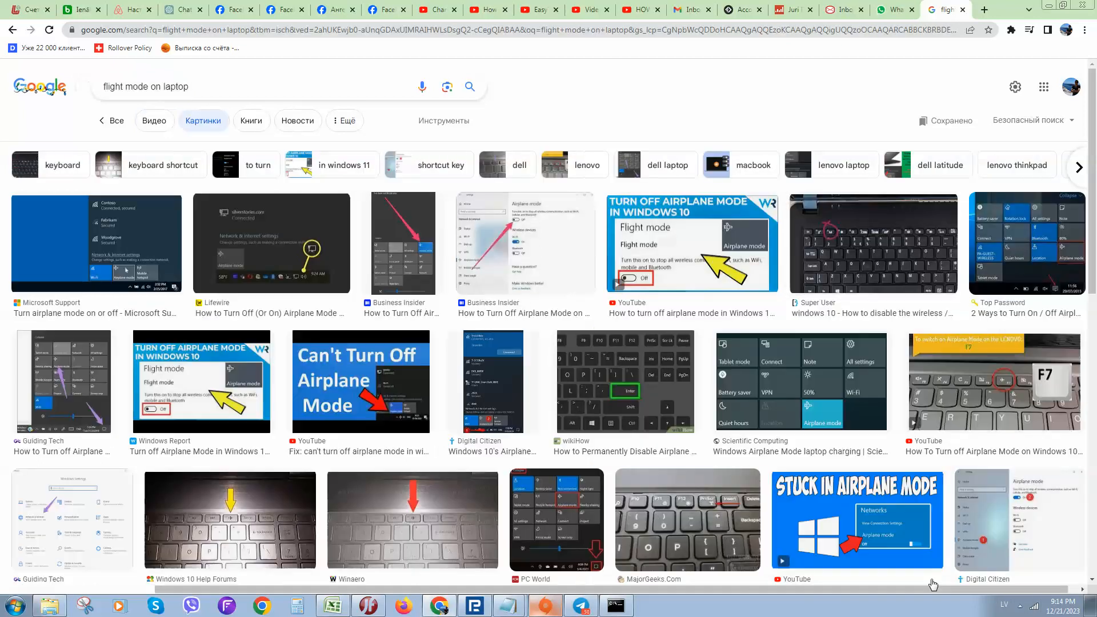
{"action": "mouse_move", "coordinate": [871, 238]}
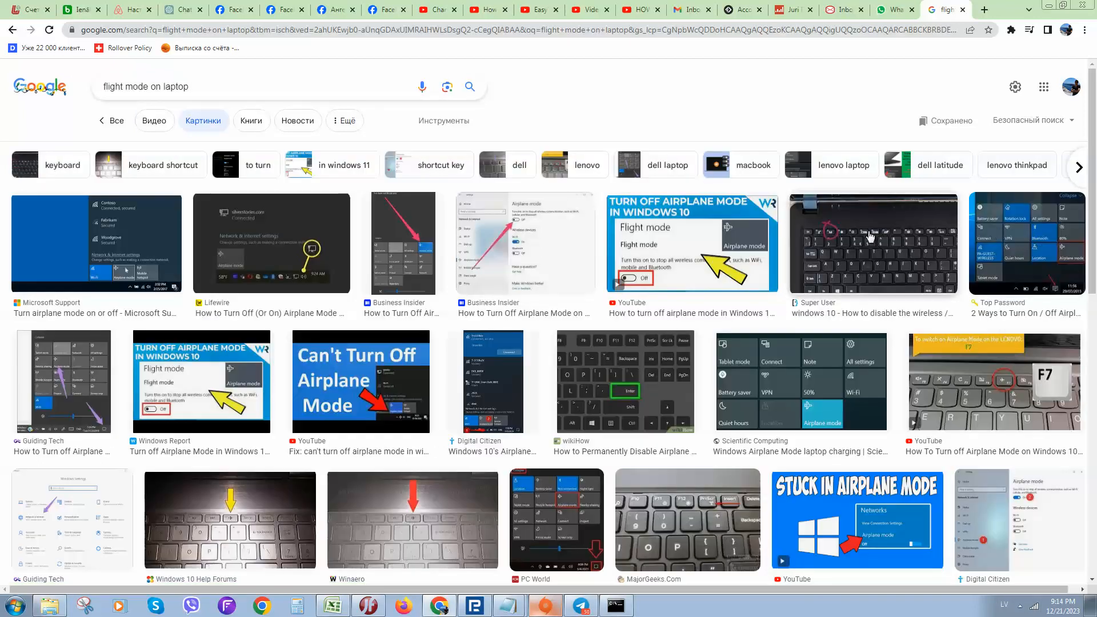
Step: Enlarge the Windows 10 Help Forums photo with an arrow on the airplane-mode key
{"action": "left_click", "coordinate": [872, 242]}
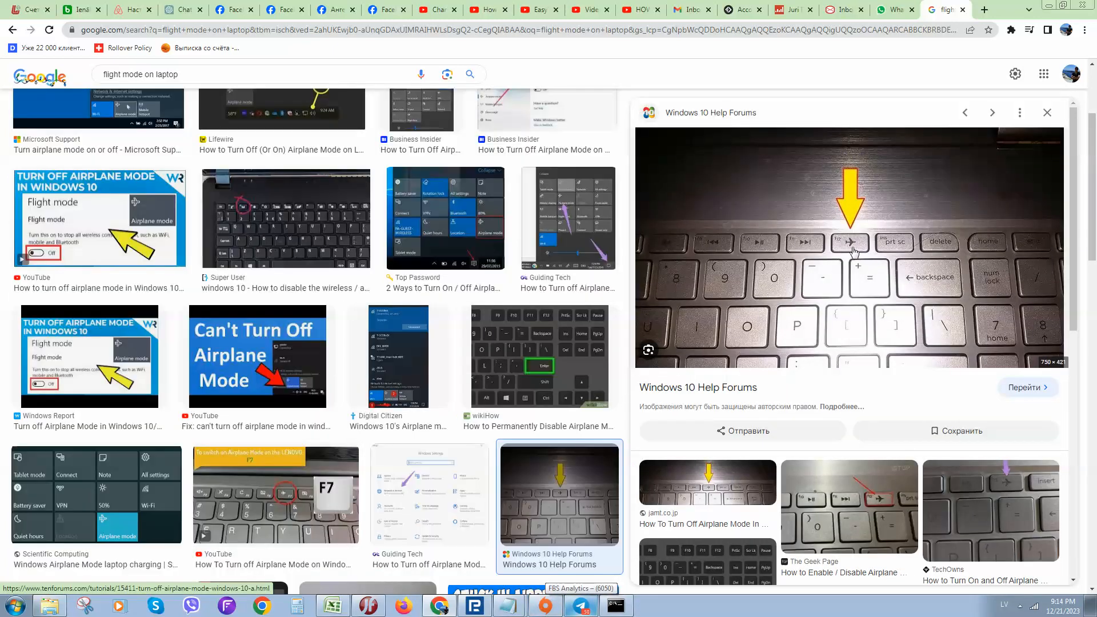
{"action": "mouse_move", "coordinate": [838, 254]}
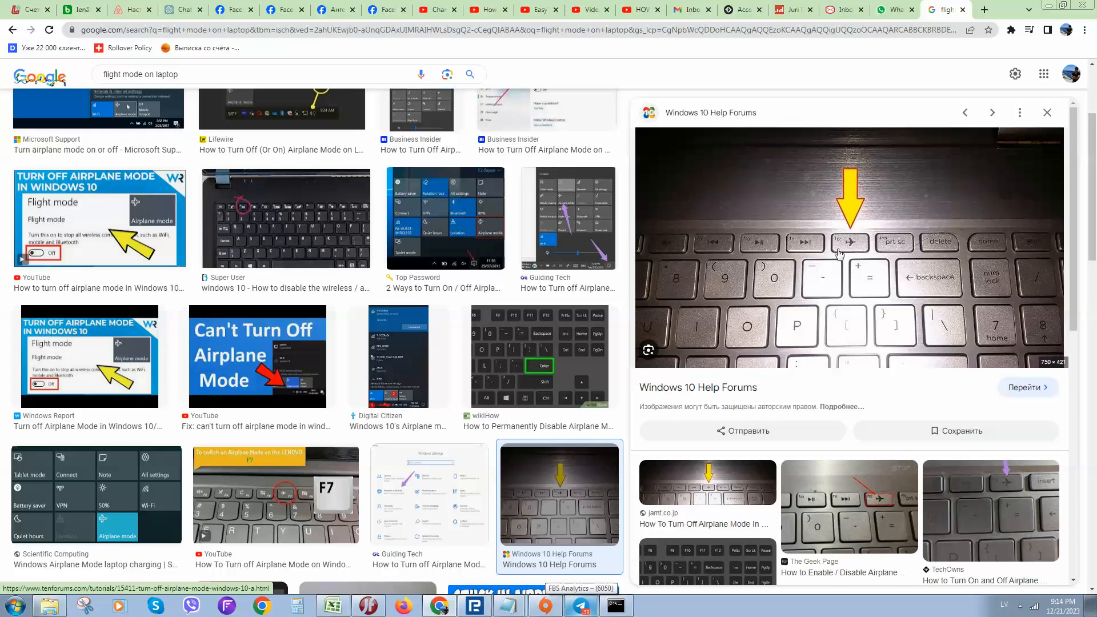
{"action": "mouse_move", "coordinate": [1088, 324]}
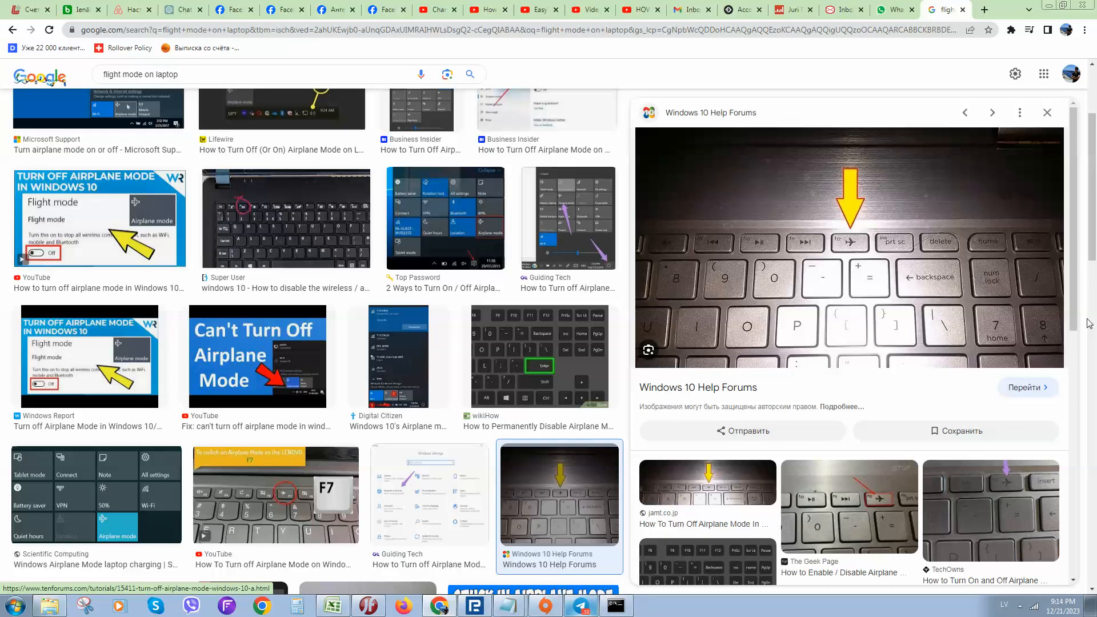
{"action": "mouse_move", "coordinate": [971, 371]}
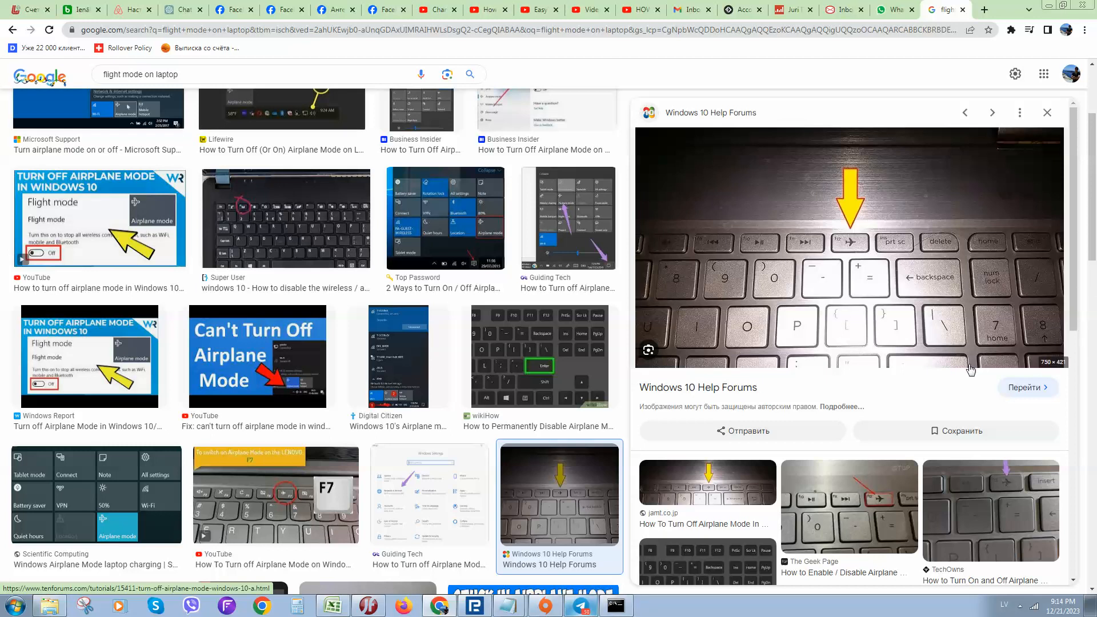
{"action": "mouse_move", "coordinate": [857, 349]}
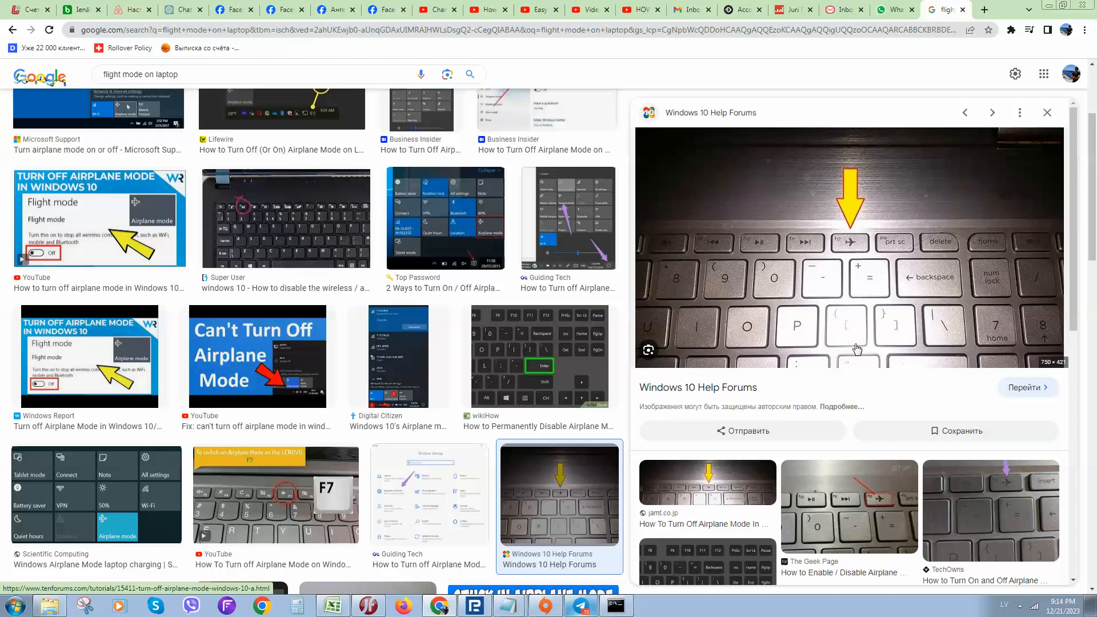
{"action": "mouse_move", "coordinate": [876, 339]}
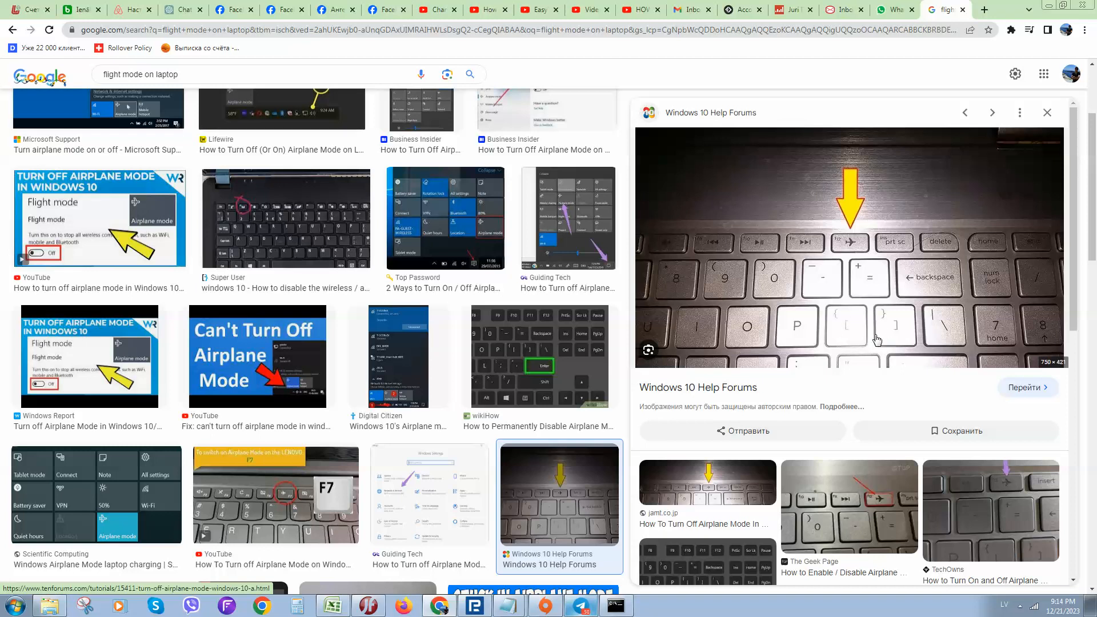
{"action": "mouse_move", "coordinate": [598, 247]}
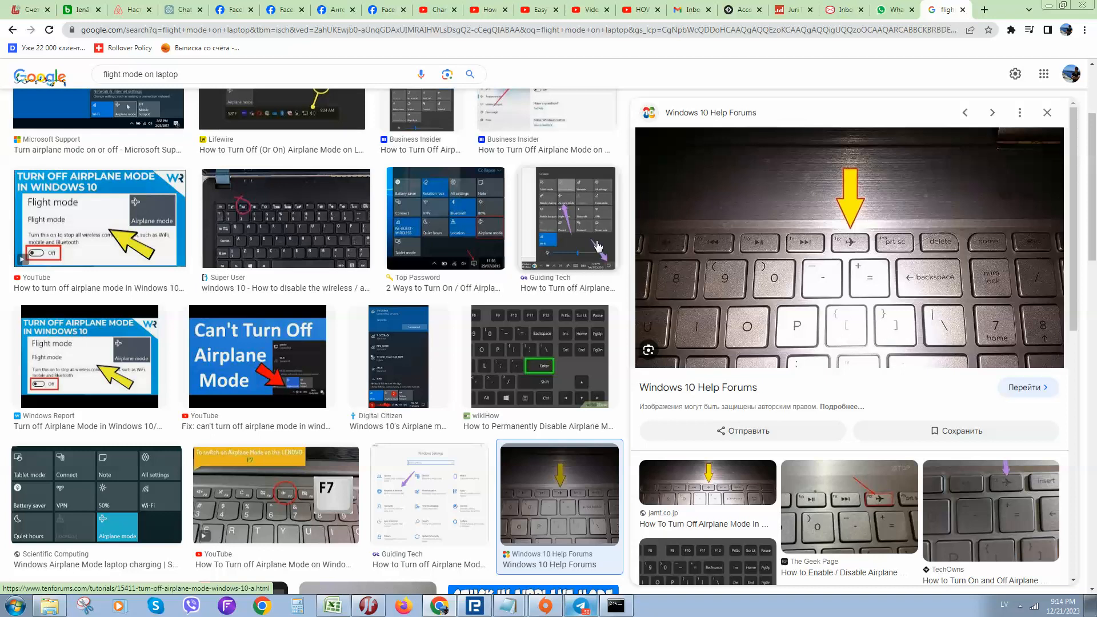
{"action": "scroll", "scroll_direction": "up", "scroll_amount": 3}
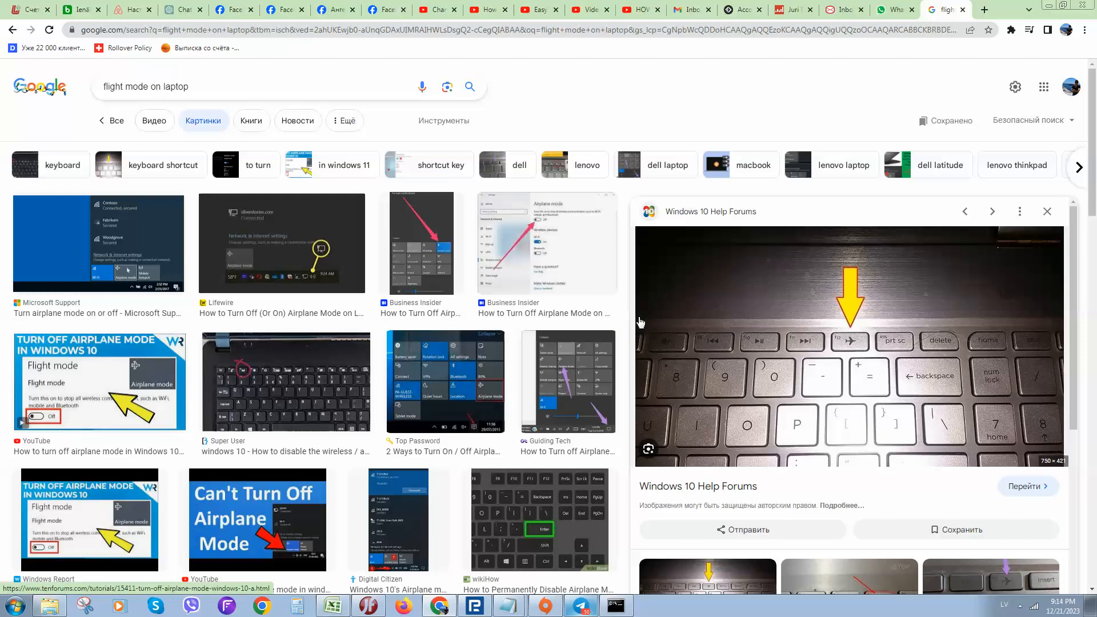
{"action": "mouse_move", "coordinate": [688, 174]}
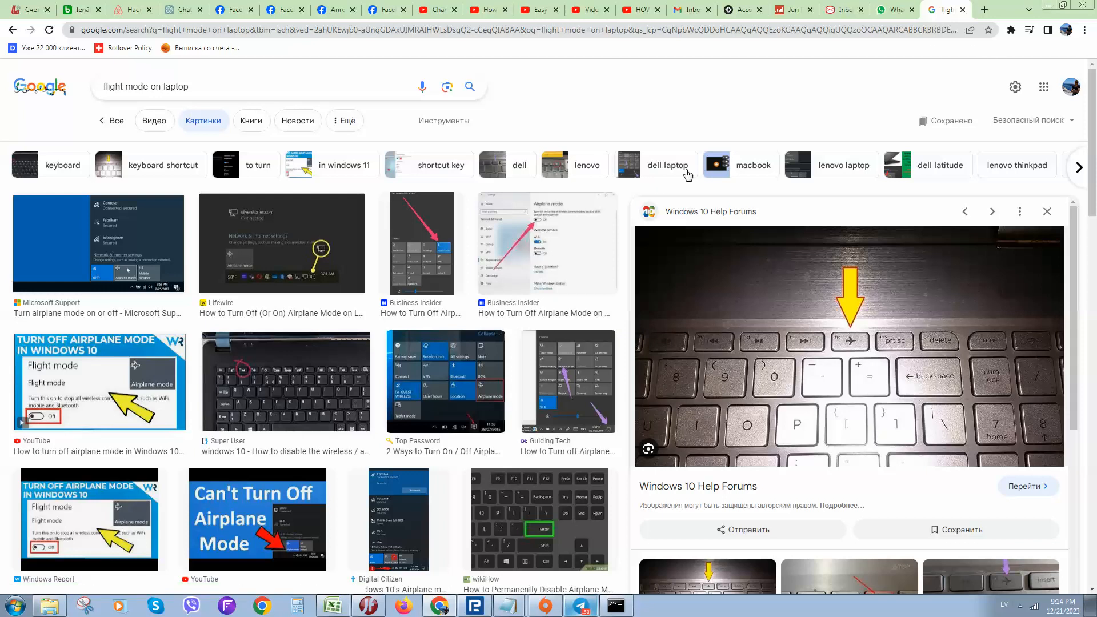
{"action": "mouse_move", "coordinate": [752, 219]}
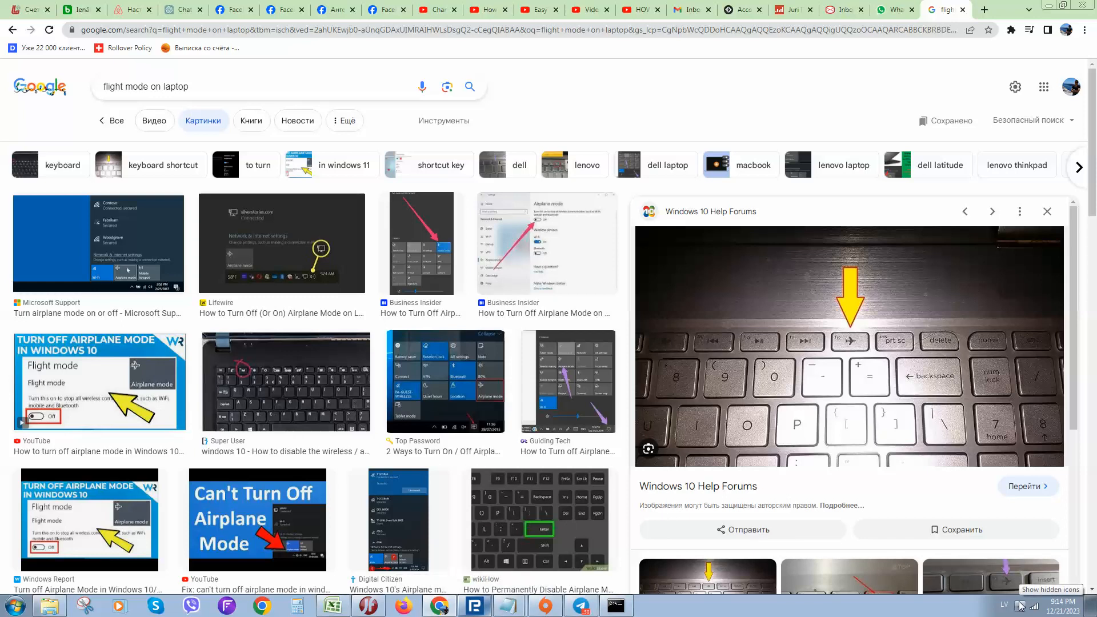
{"action": "mouse_move", "coordinate": [1020, 607]}
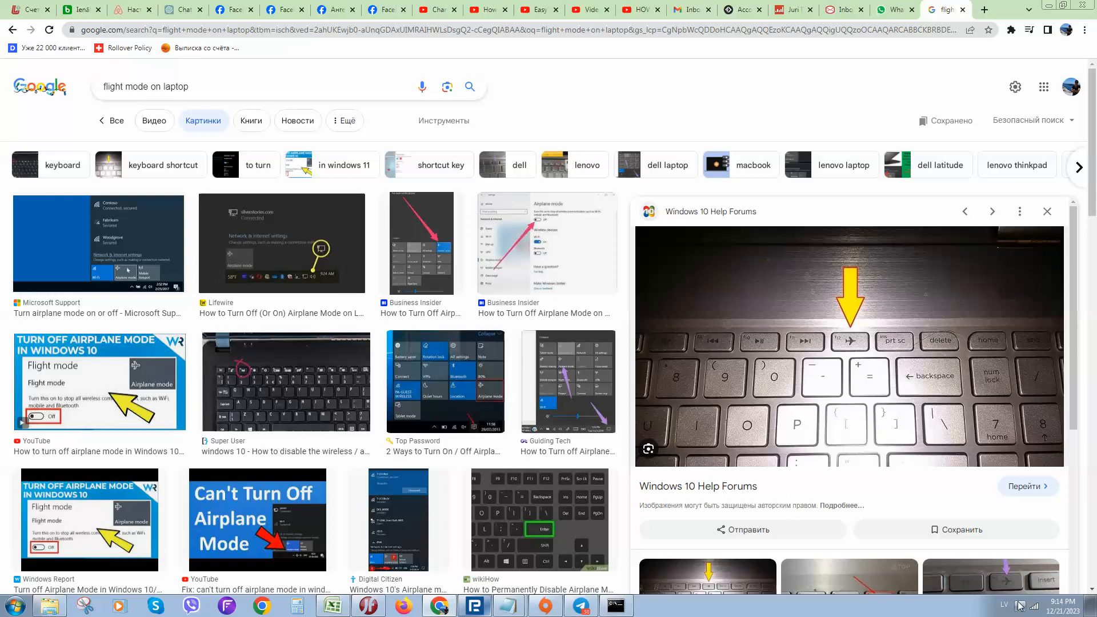